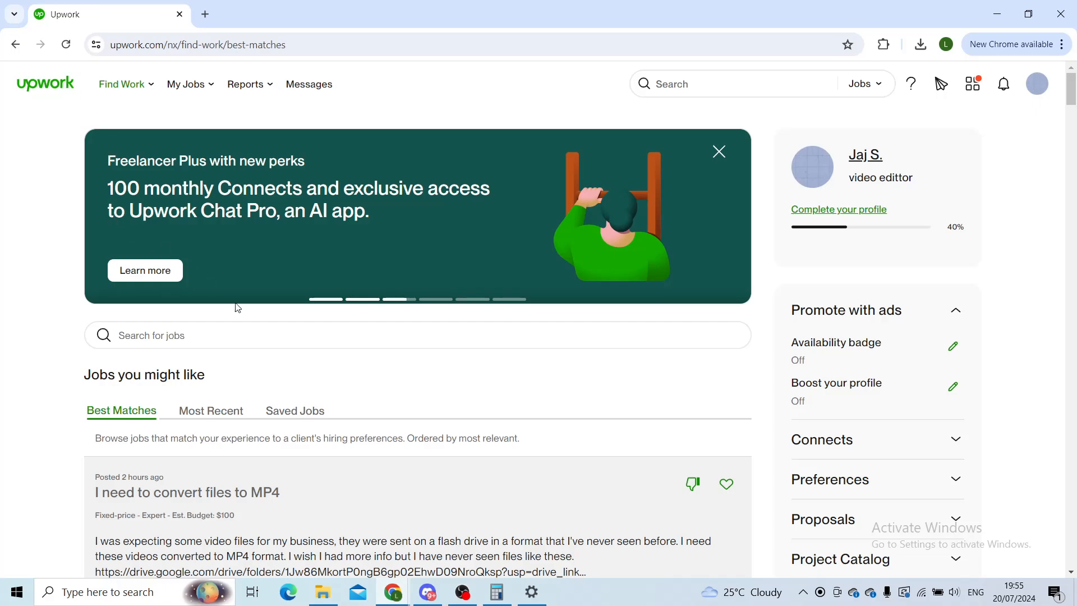
# Step: Scroll the Best Matches feed down to the Video car editor posting
pyautogui.scroll(-3)
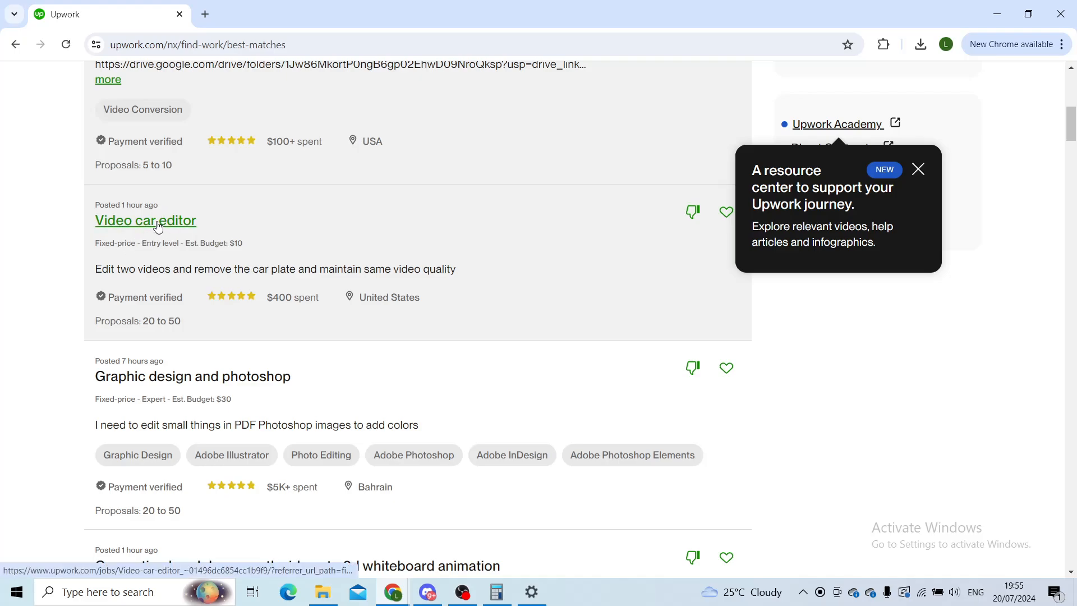
# Step: Open the Video car editor job details and copy its job link
pyautogui.click(145, 220)
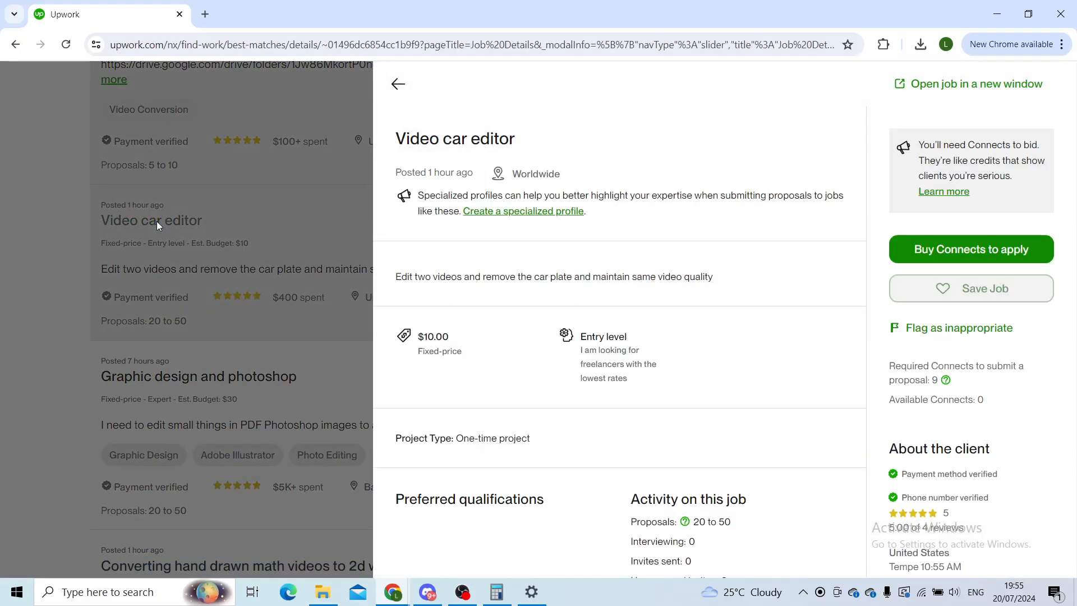
pyautogui.scroll(-3)
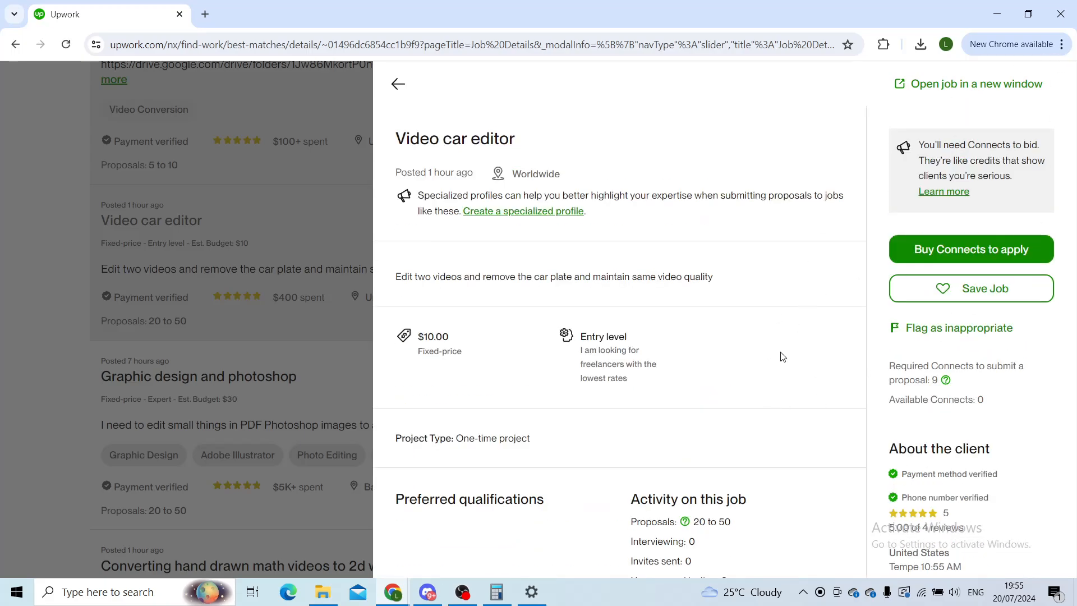
pyautogui.moveTo(935, 361)
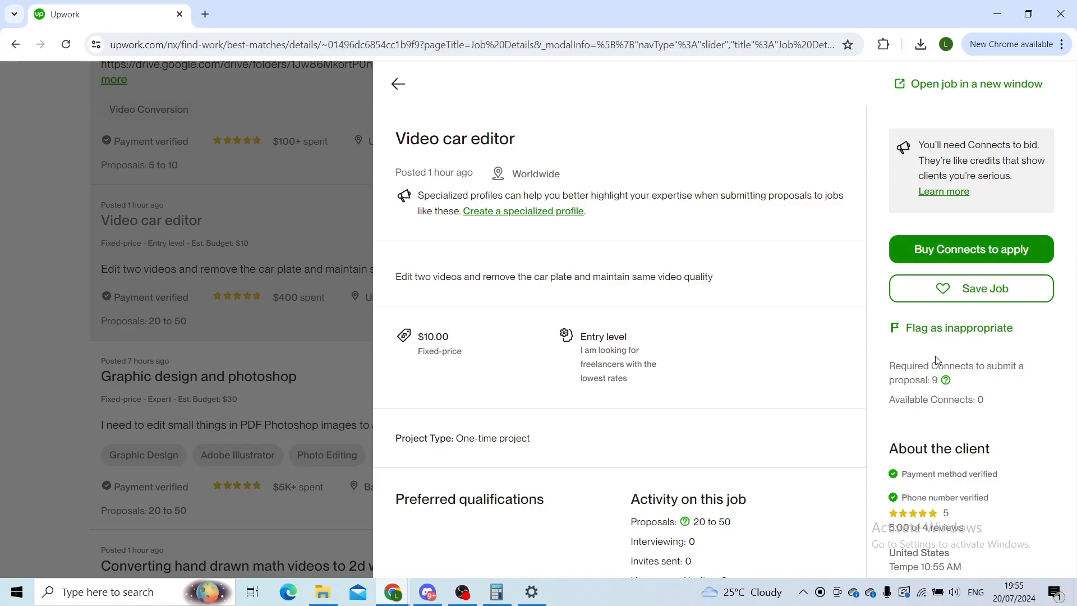
pyautogui.scroll(-3)
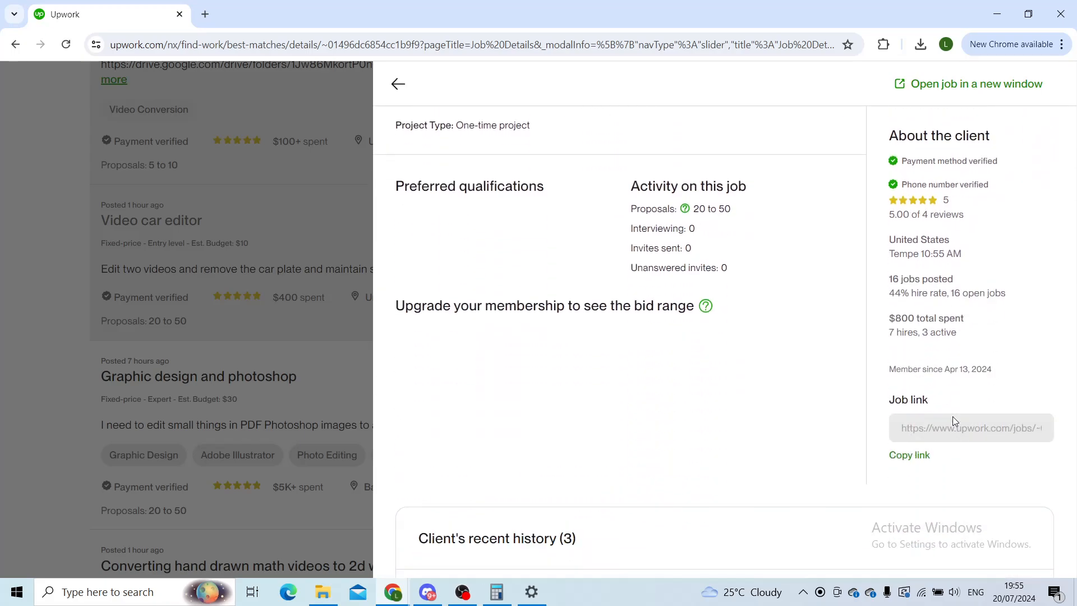
pyautogui.scroll(-3)
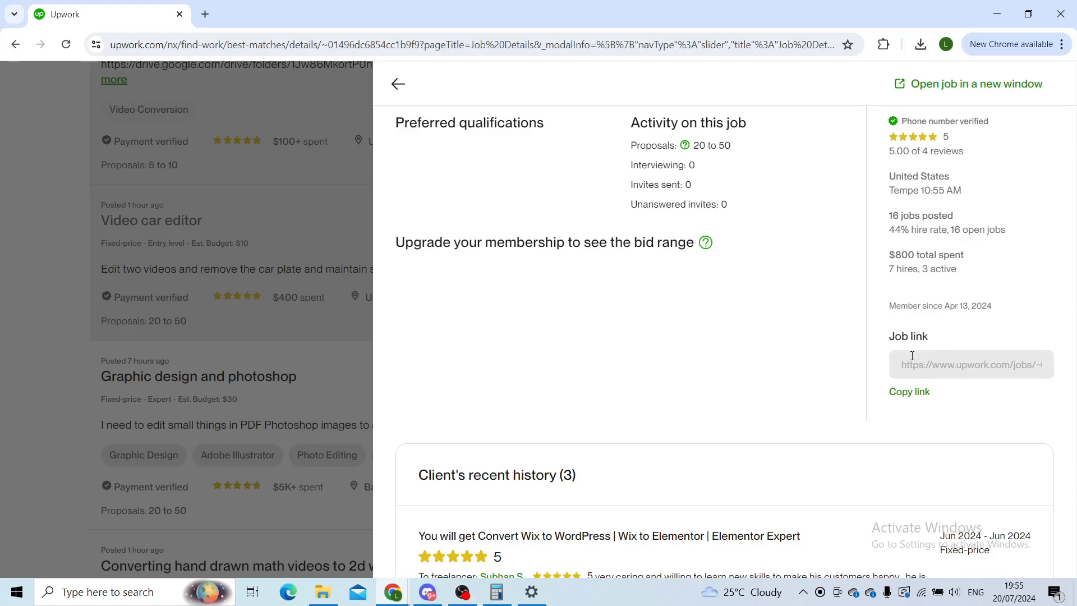
pyautogui.moveTo(909, 391)
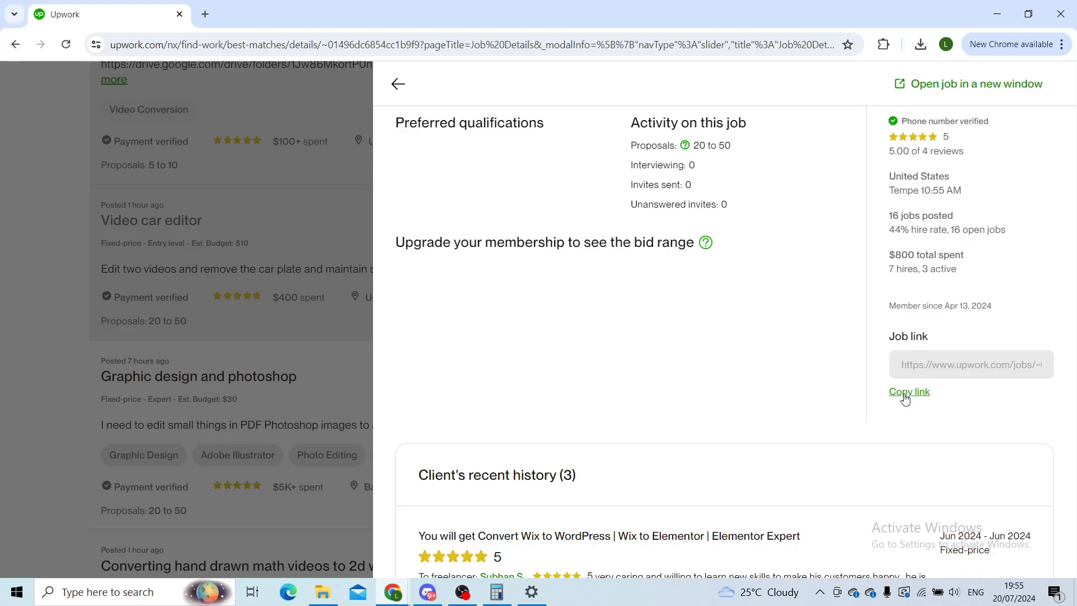
pyautogui.click(909, 391)
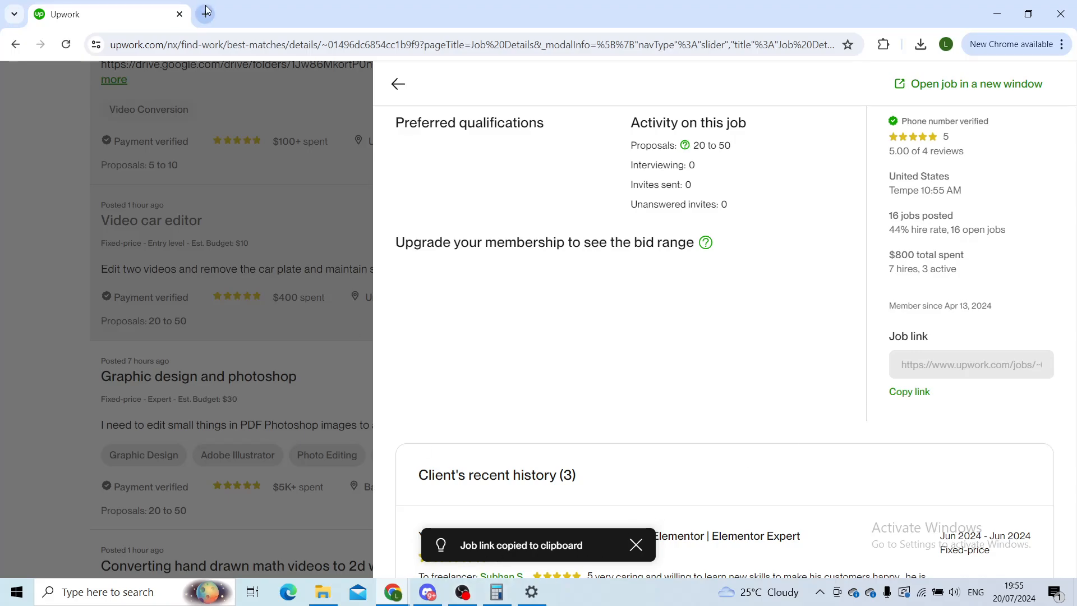
# Step: Load the copied Video car editor job link in a new browser tab
pyautogui.click(205, 13)
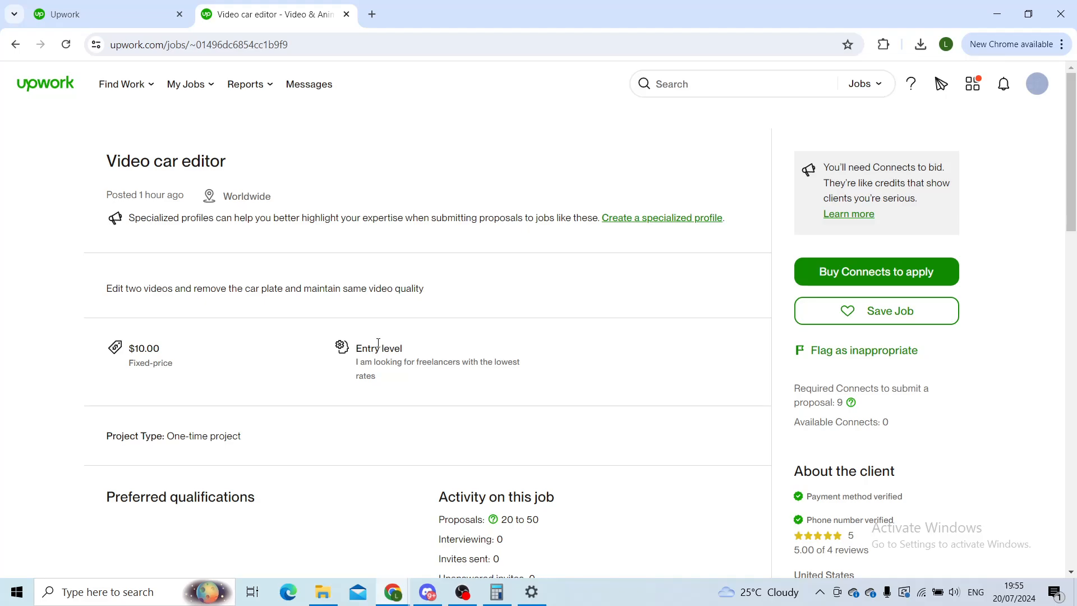
pyautogui.scroll(-3)
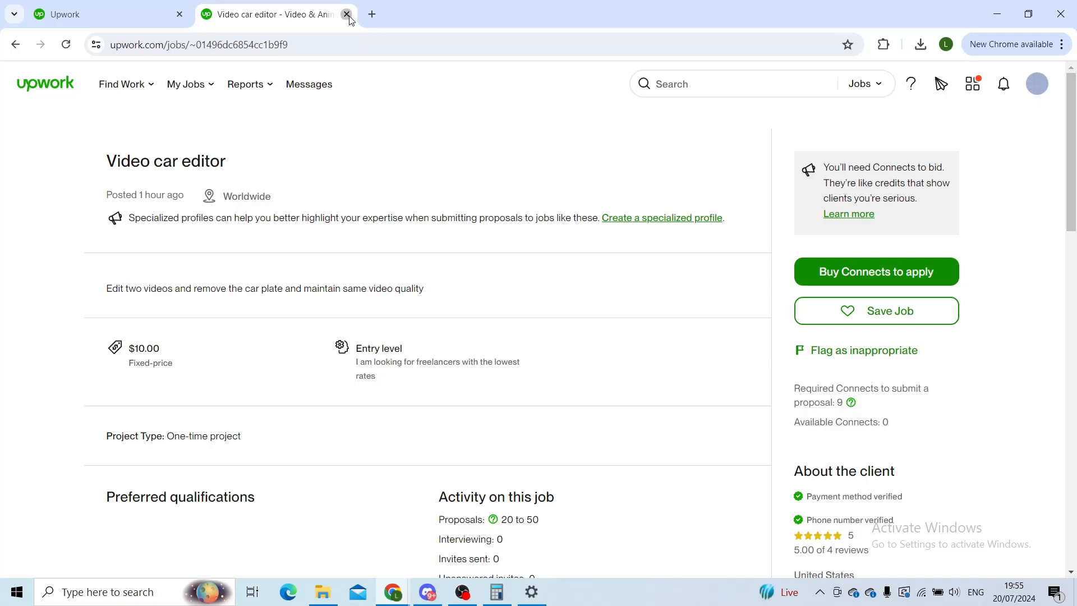
# Step: Close the Video car editor tab and dismiss the resource center tip on the feed
pyautogui.click(346, 14)
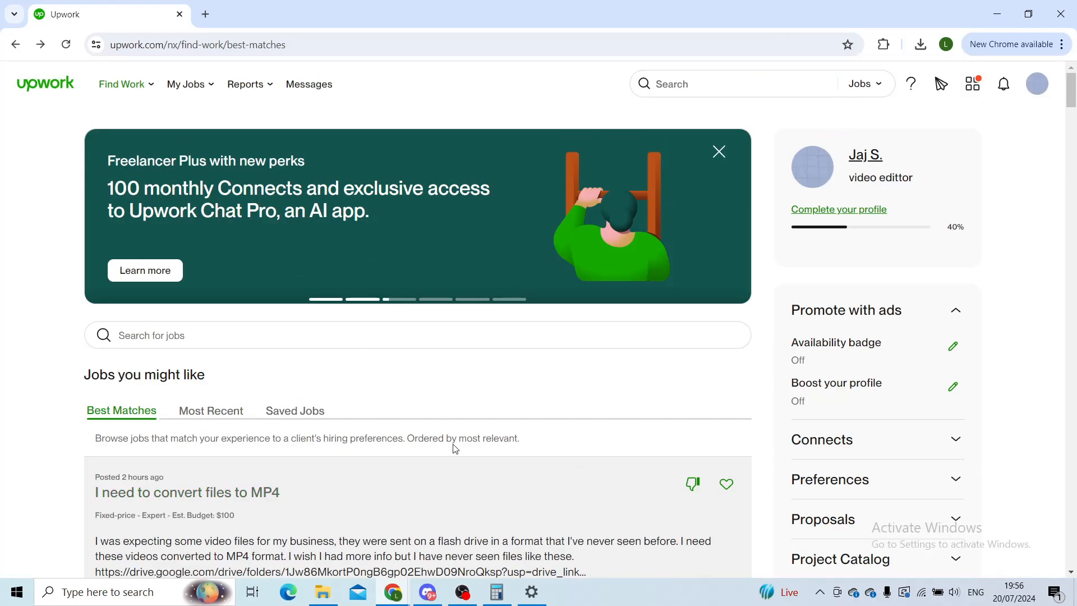
pyautogui.scroll(-3)
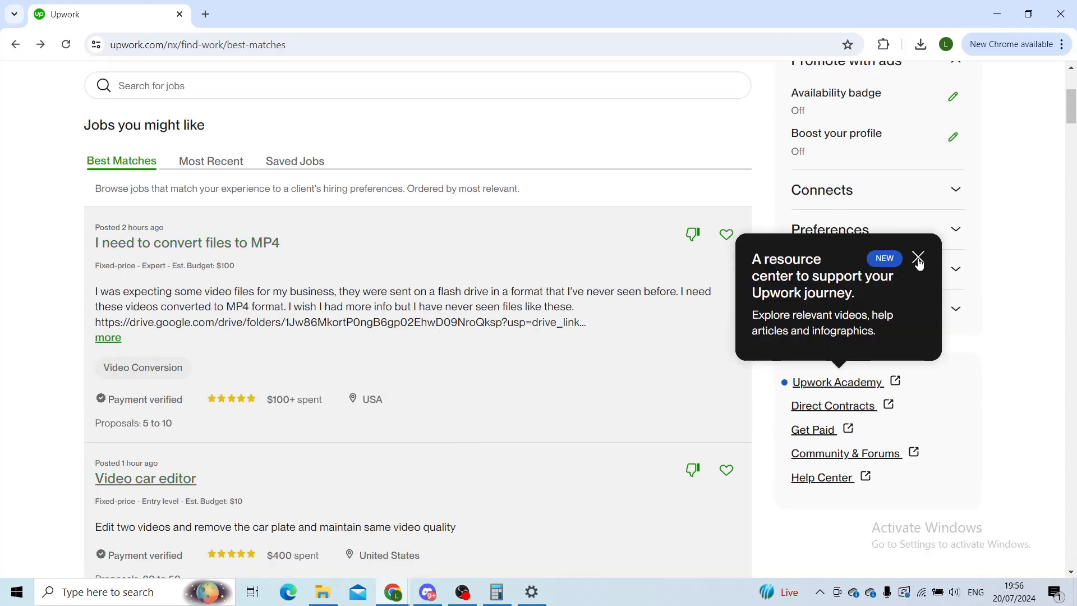
pyautogui.click(918, 260)
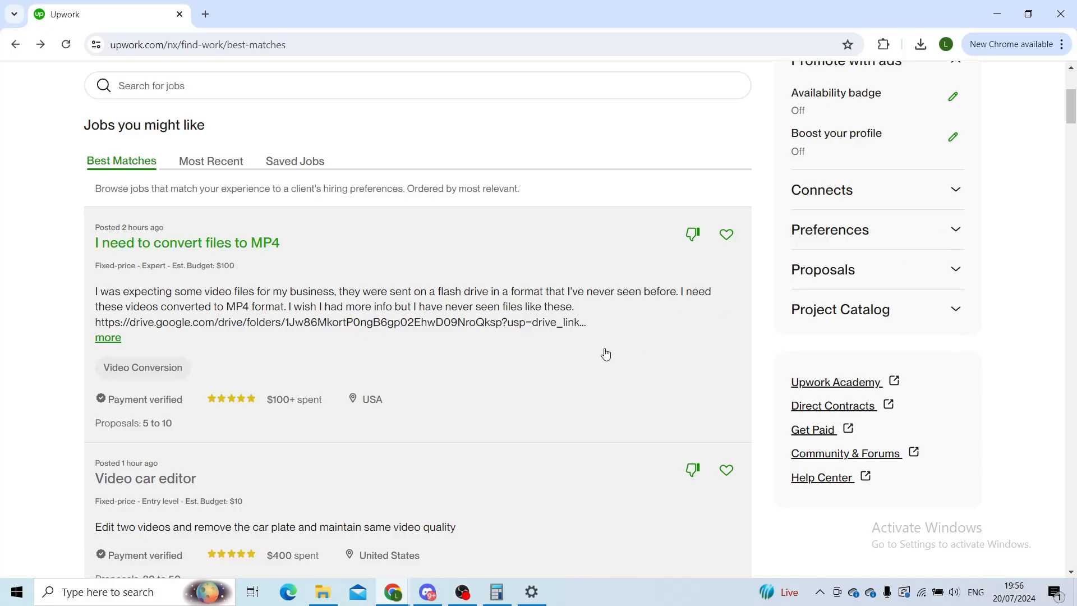